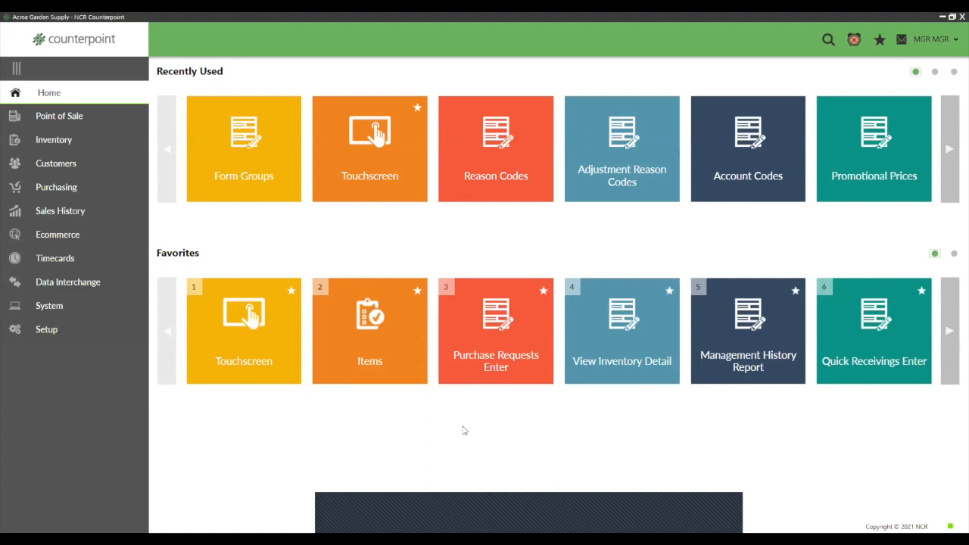
mouse_move(16, 68)
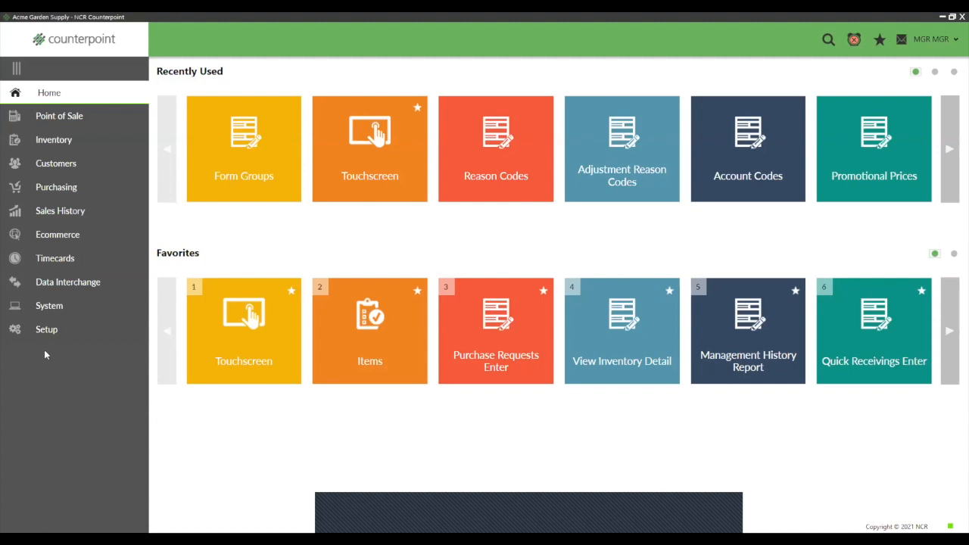
mouse_move(27, 352)
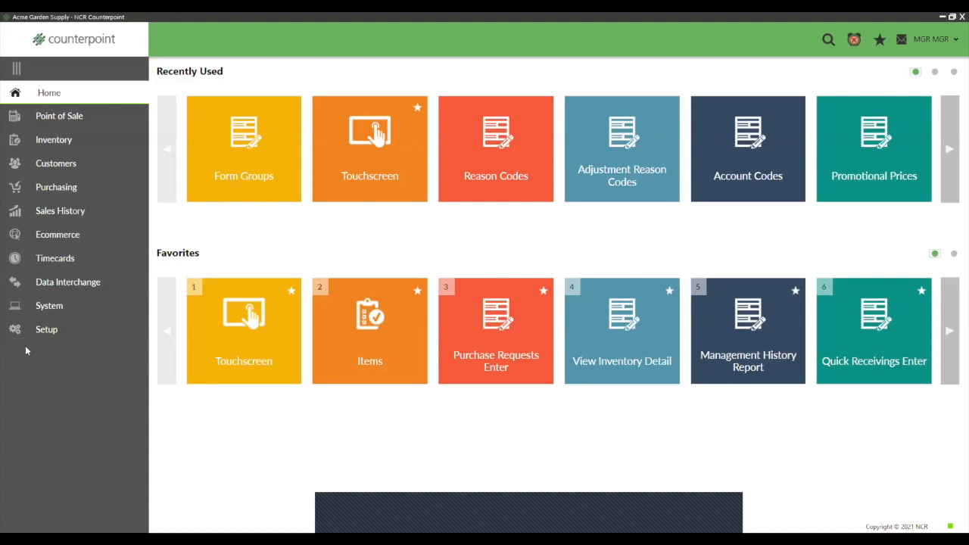
Load menu code MGR (Manager) in Menu Codes under Setup > System.
left_click(46, 329)
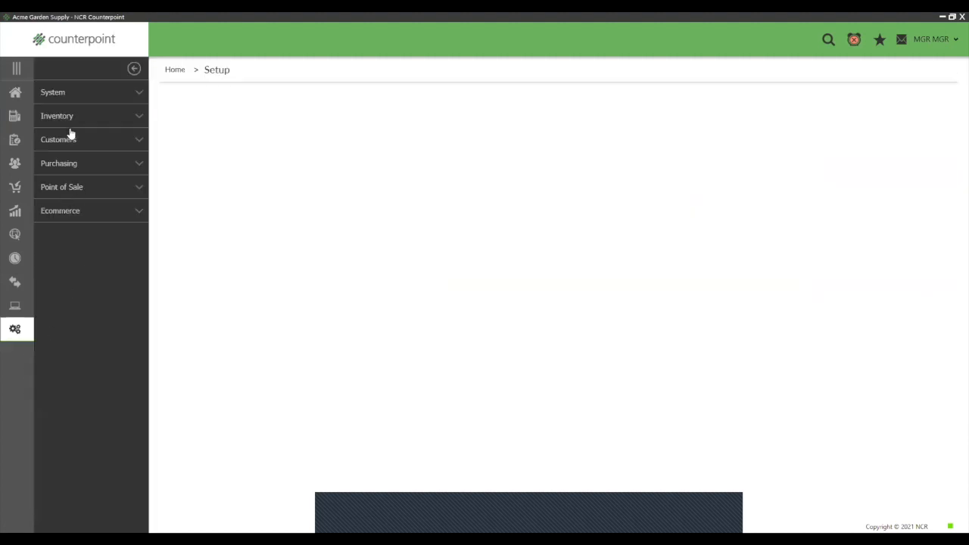
left_click(53, 93)
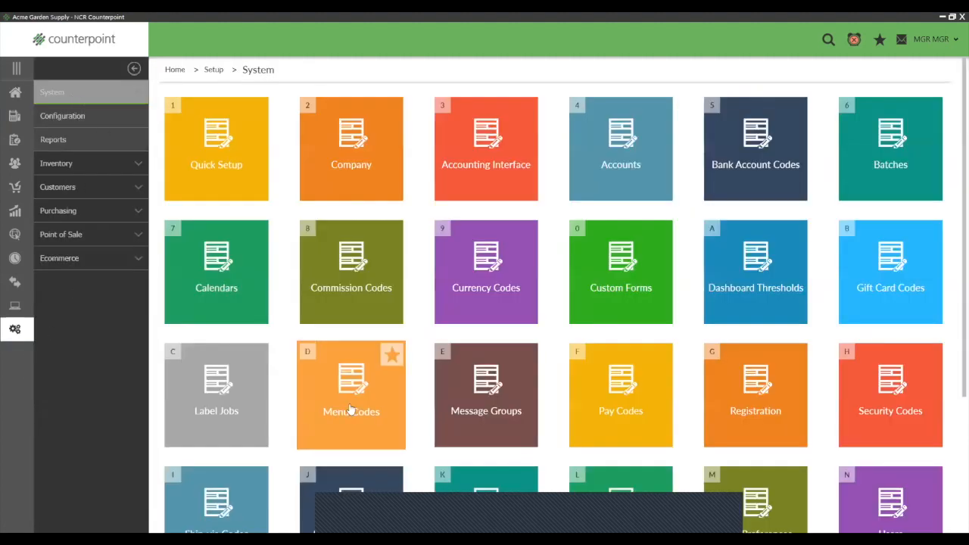
left_click(351, 393)
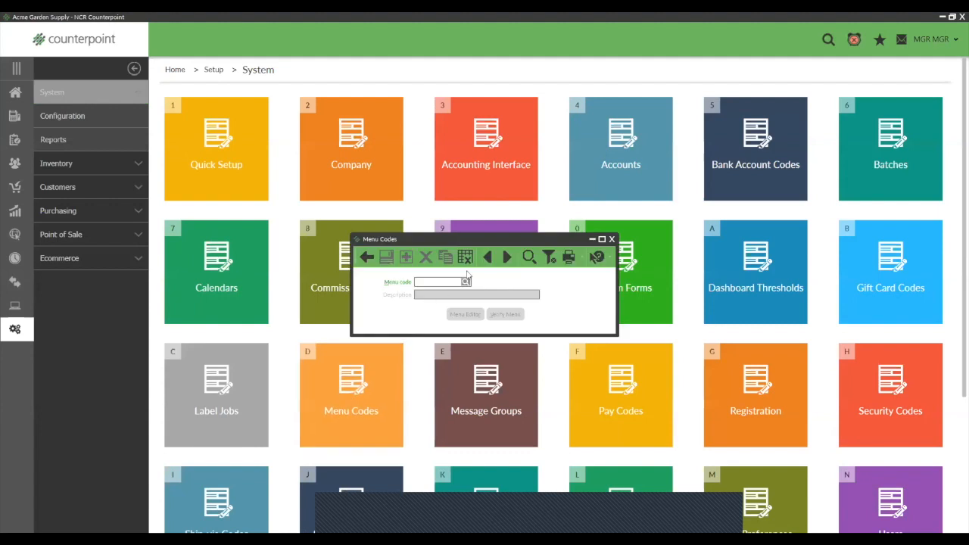
type("MGR")
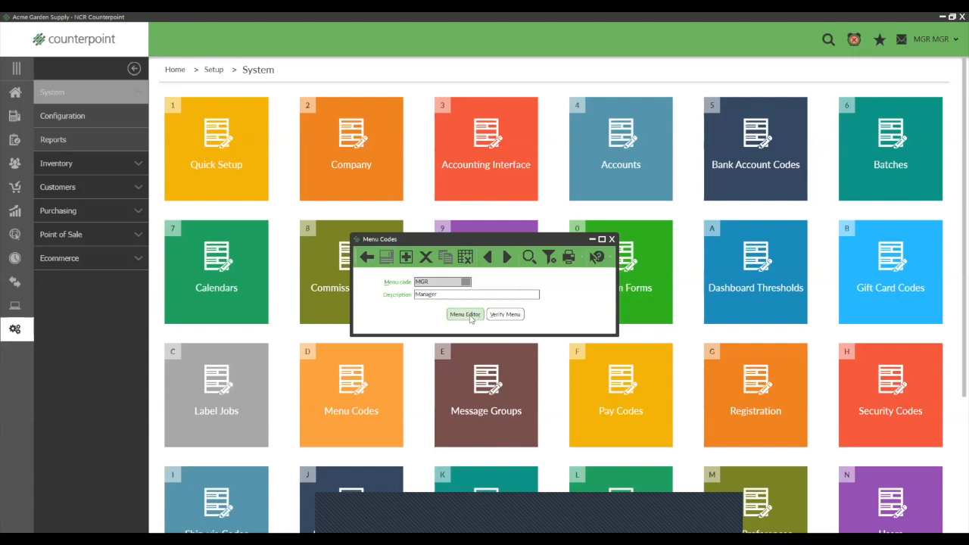
Bring up the MGR Menu Editor and dismiss the Custom Menu context menu without adding anything.
left_click(463, 314)
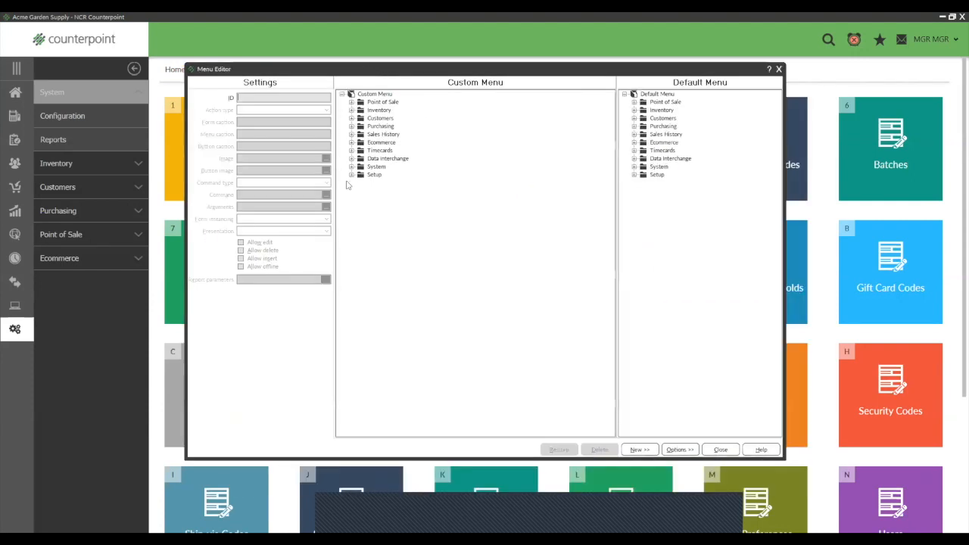
mouse_move(478, 122)
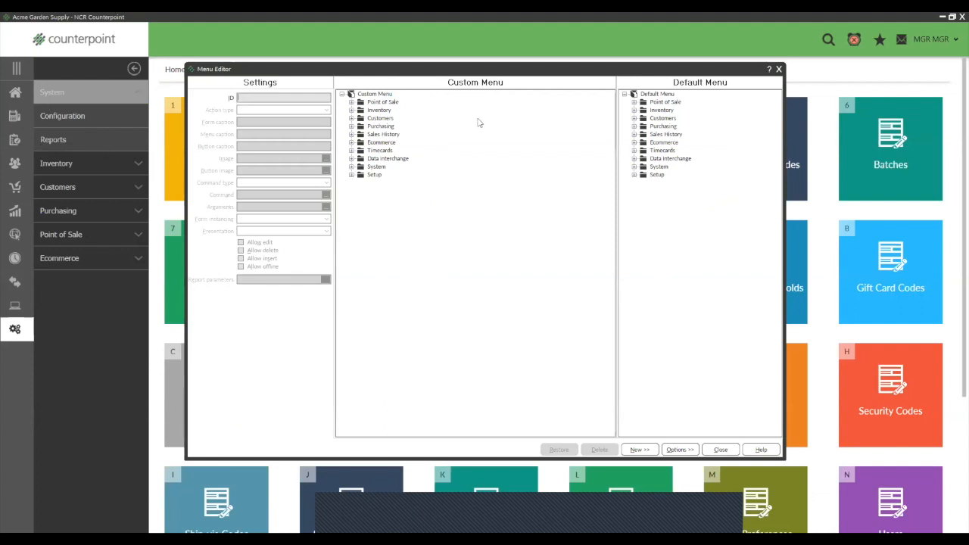
mouse_move(422, 97)
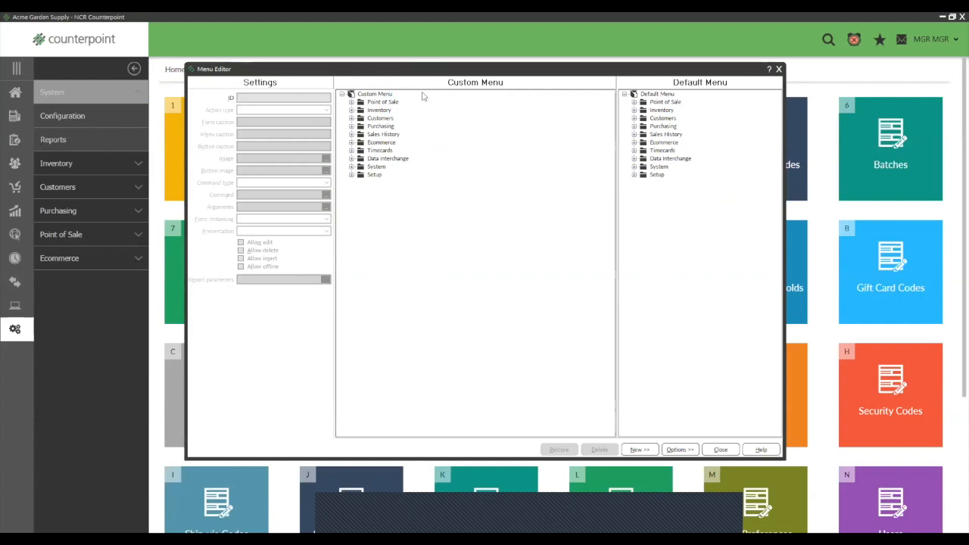
mouse_move(610, 172)
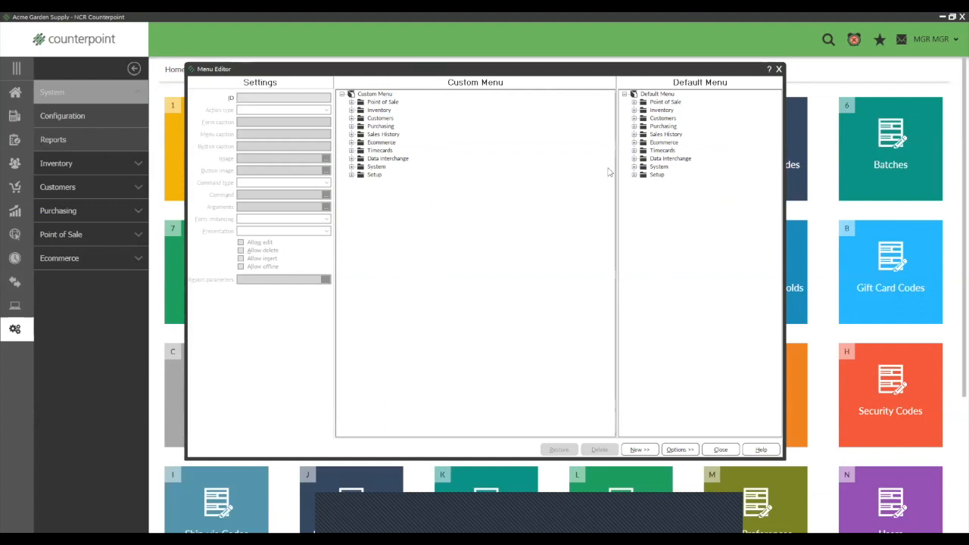
mouse_move(463, 191)
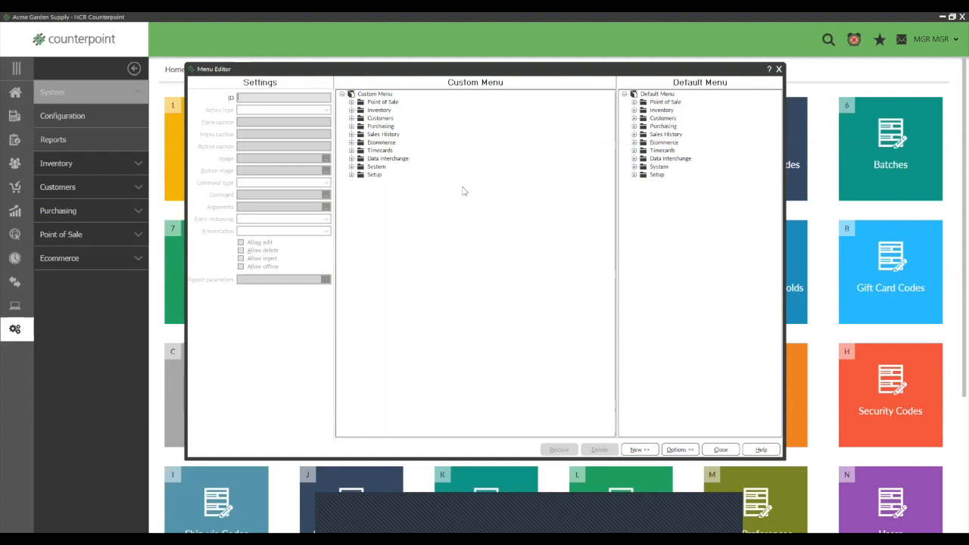
mouse_move(394, 176)
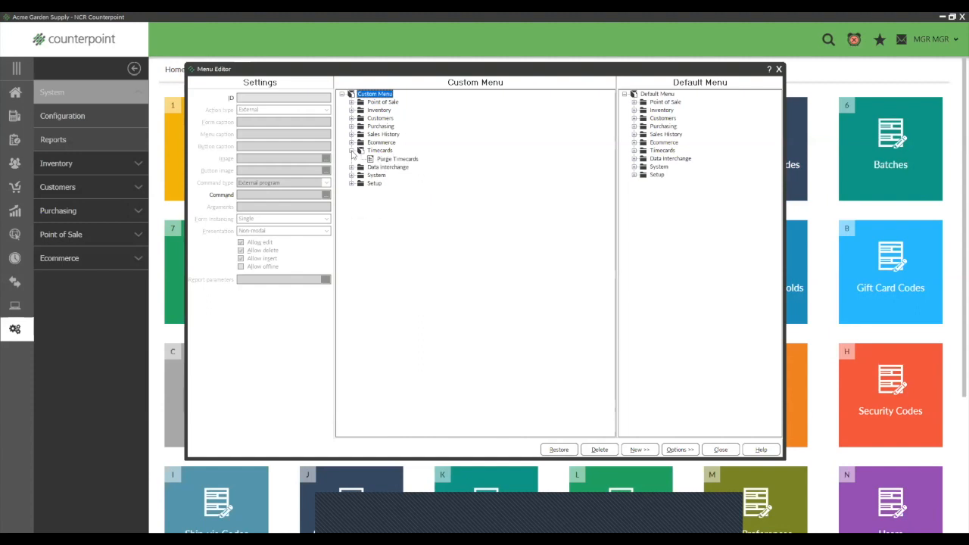
right_click(369, 150)
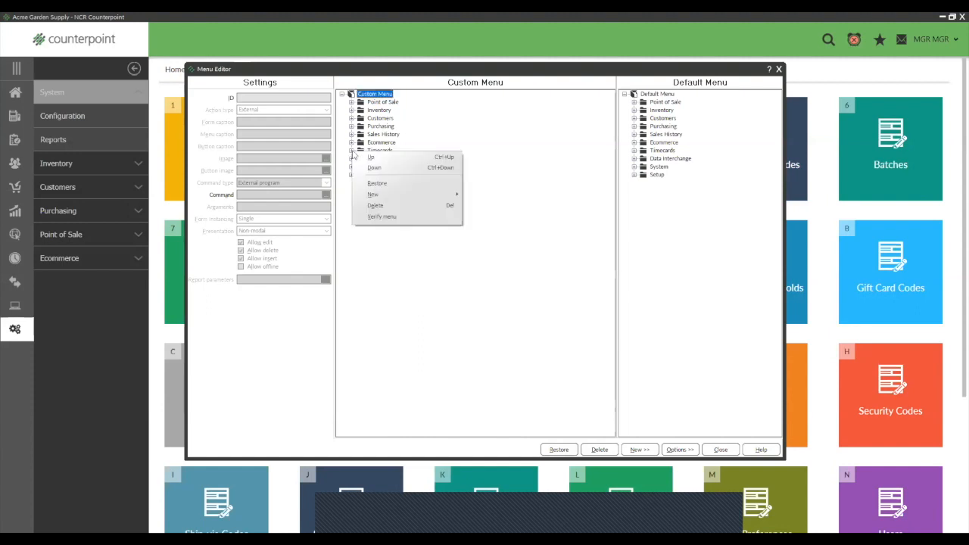
mouse_move(376, 206)
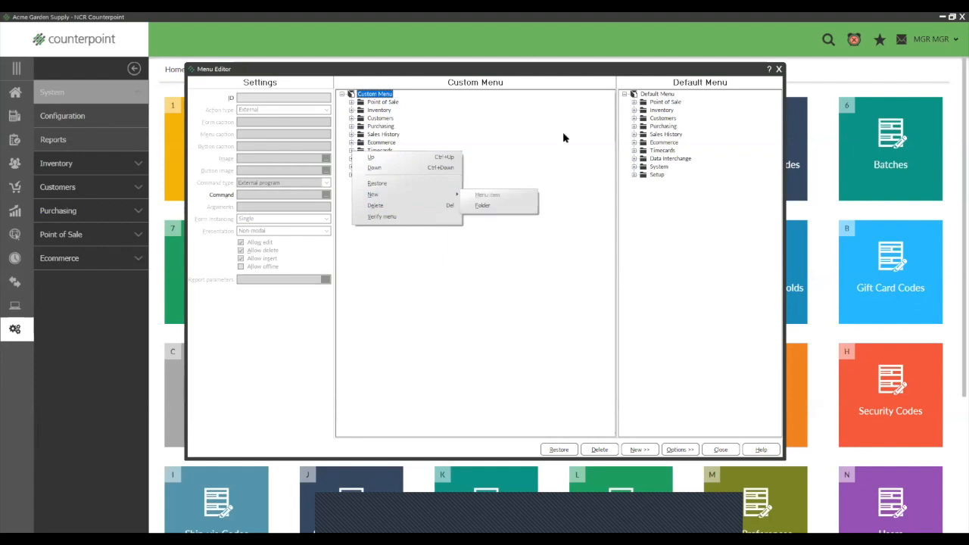
left_click(533, 156)
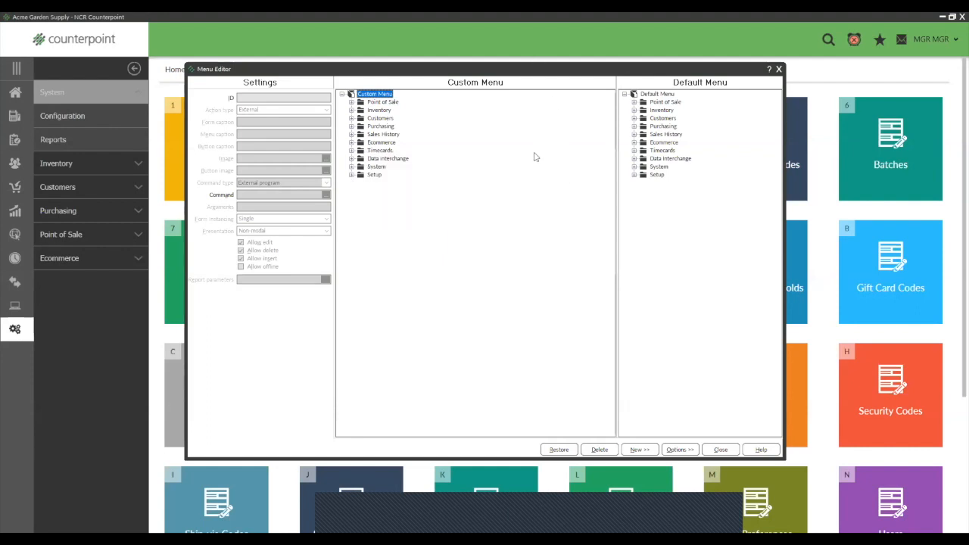
mouse_move(412, 142)
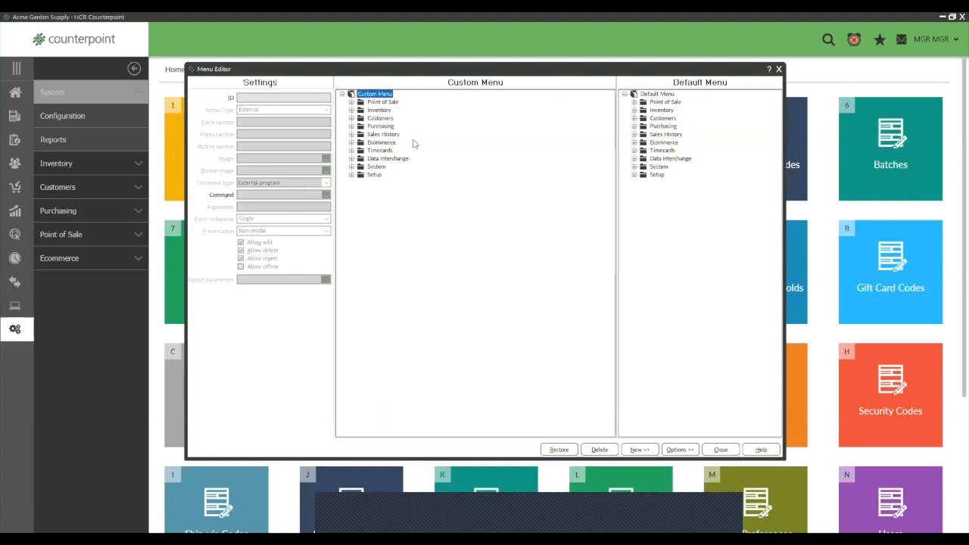
mouse_move(414, 144)
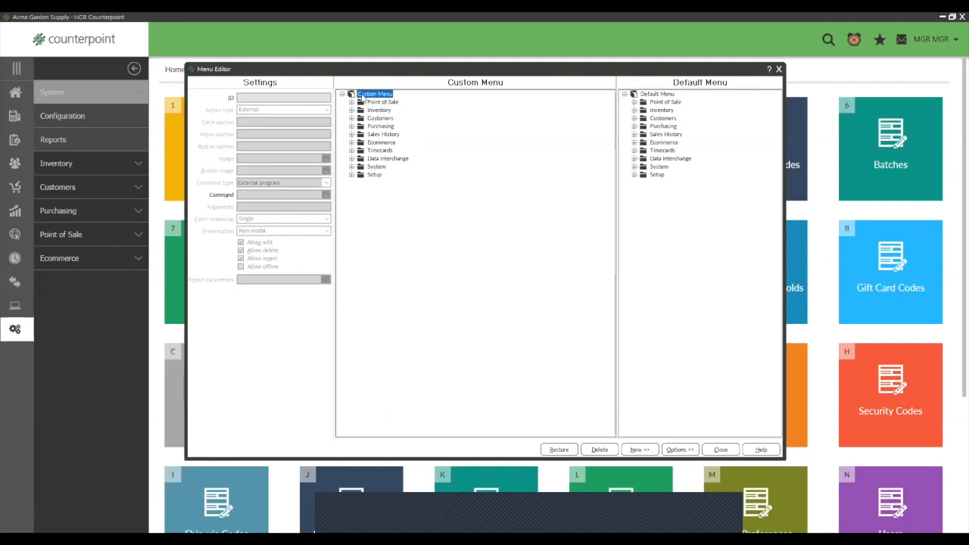
Add a new folder named 'Managers Report' under the Custom Menu root.
right_click(376, 94)
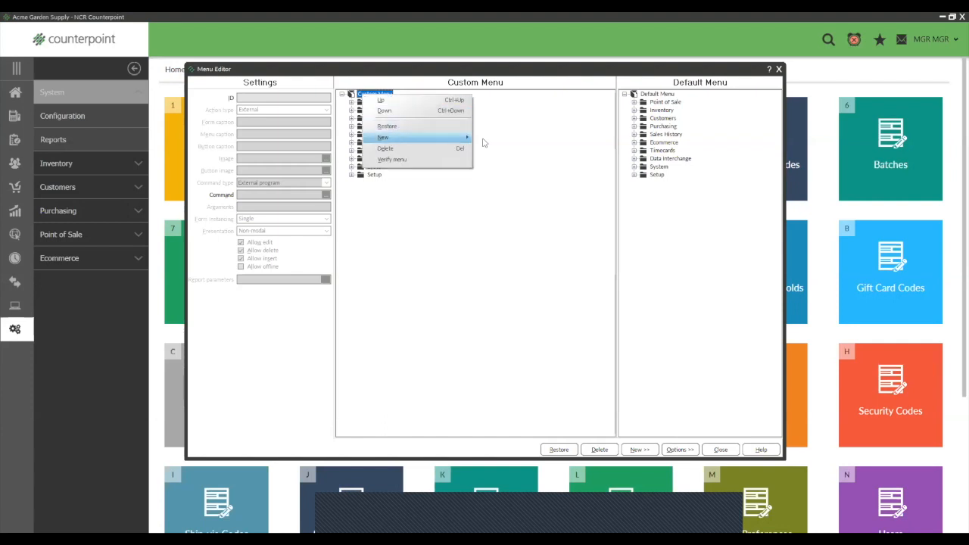
left_click(383, 136)
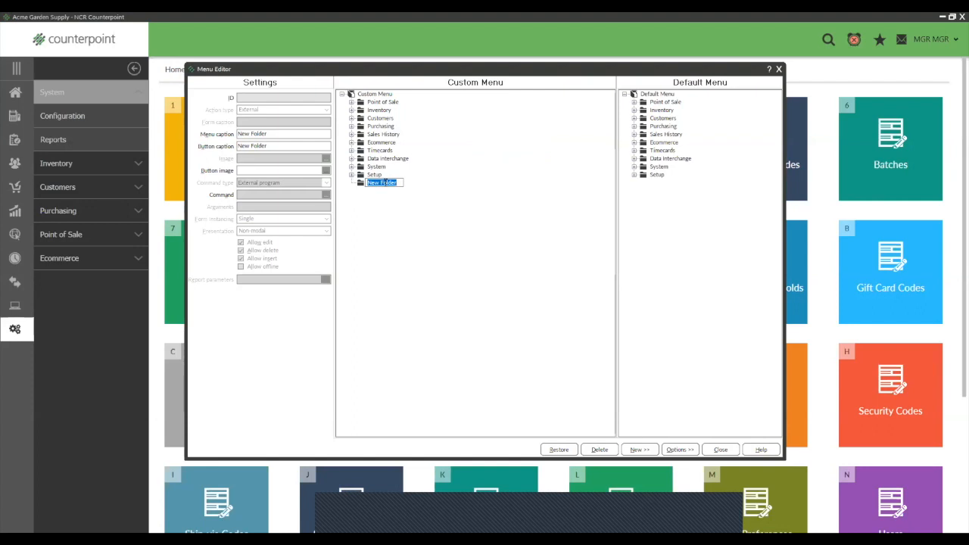
type("Managers Report")
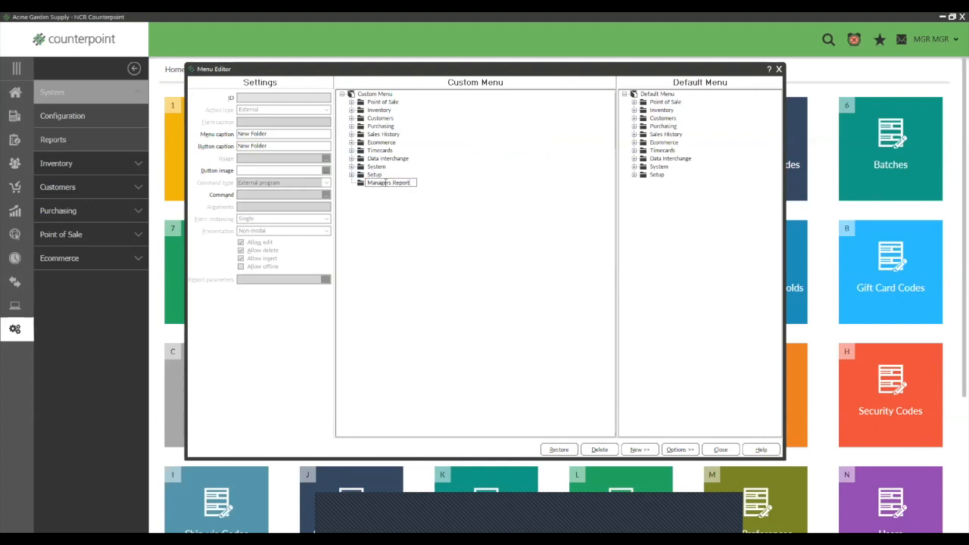
left_click(387, 181)
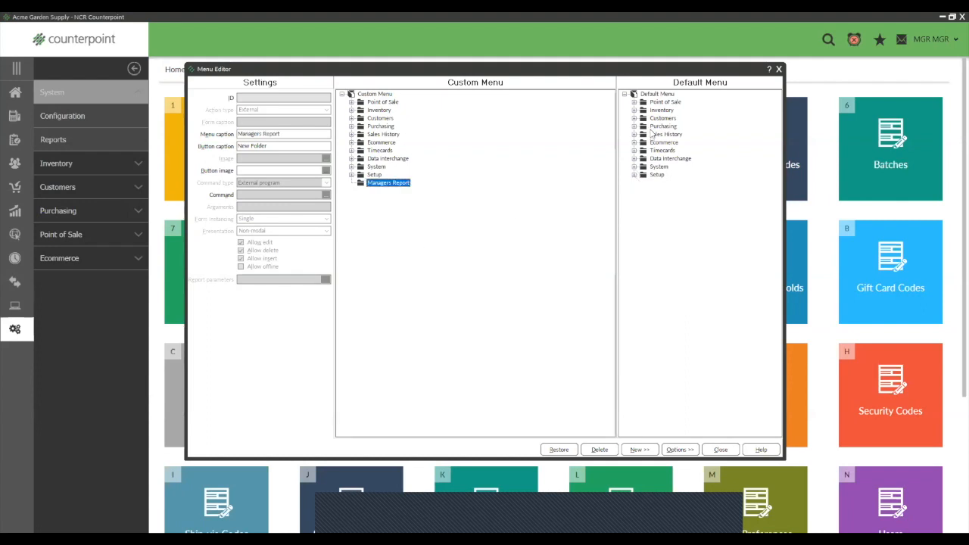
mouse_move(648, 177)
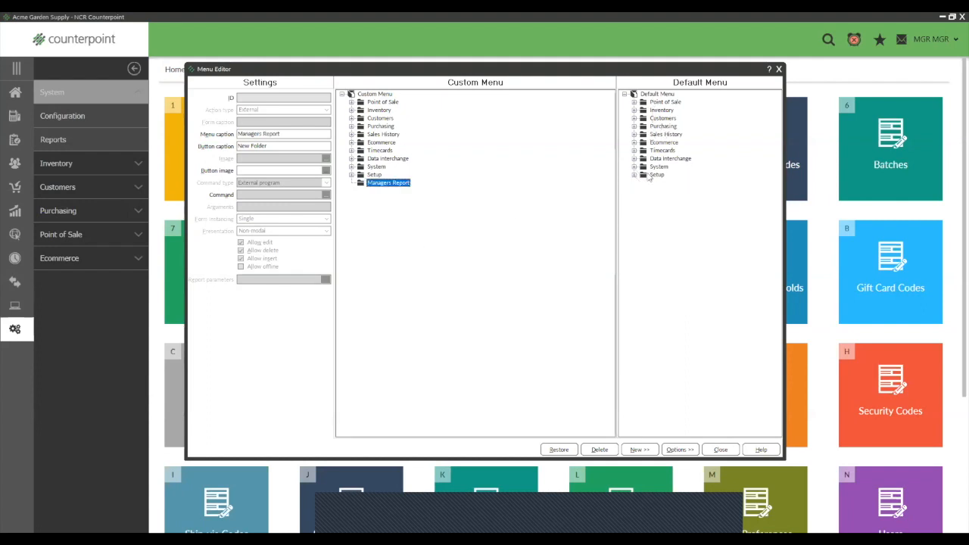
left_click(634, 134)
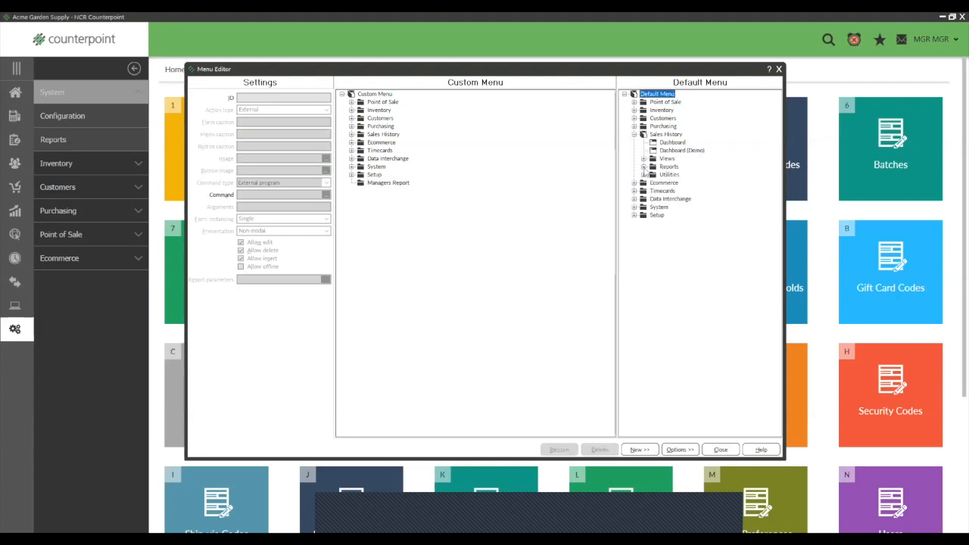
Move Commissions Due, Flash Sales and Sales Rep Productivity from Sales History > Reports into Managers Report.
left_click(644, 164)
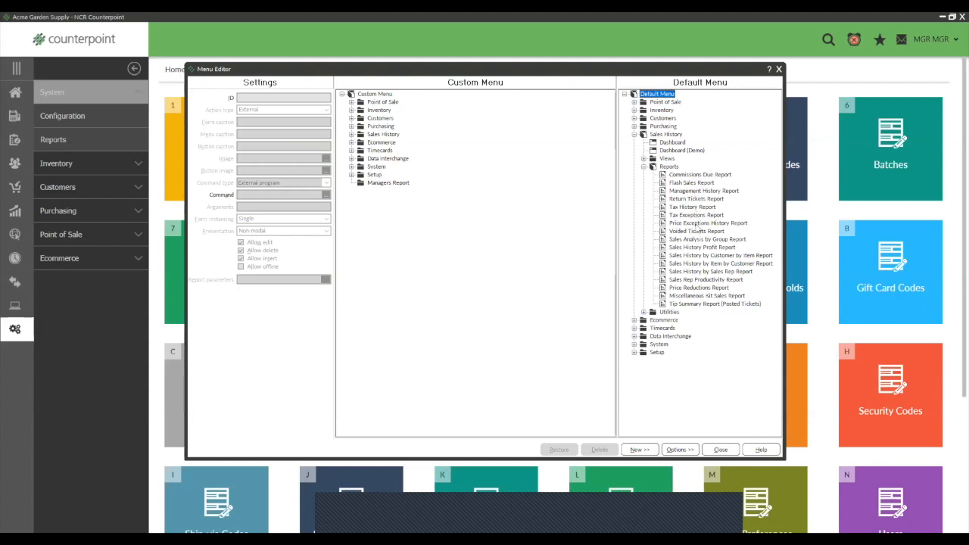
mouse_move(717, 188)
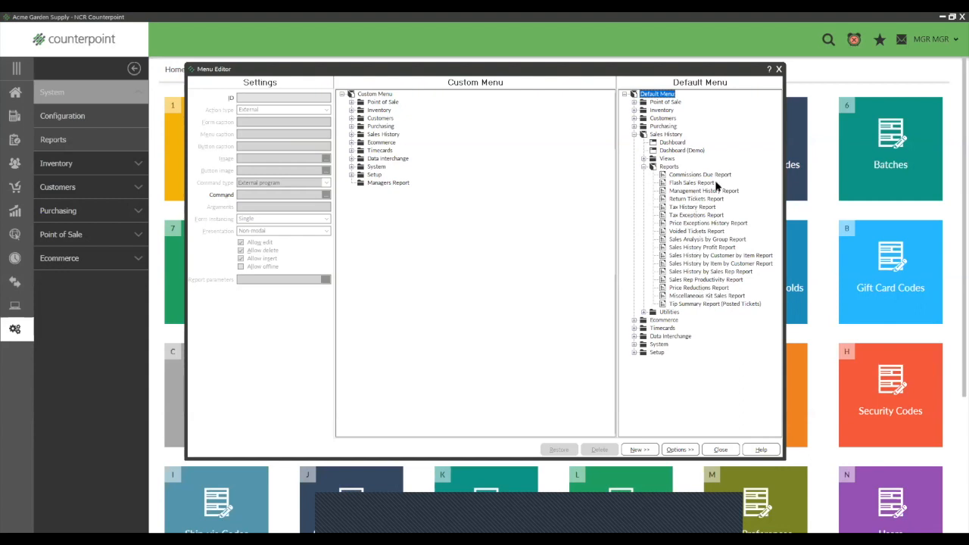
left_click(699, 174)
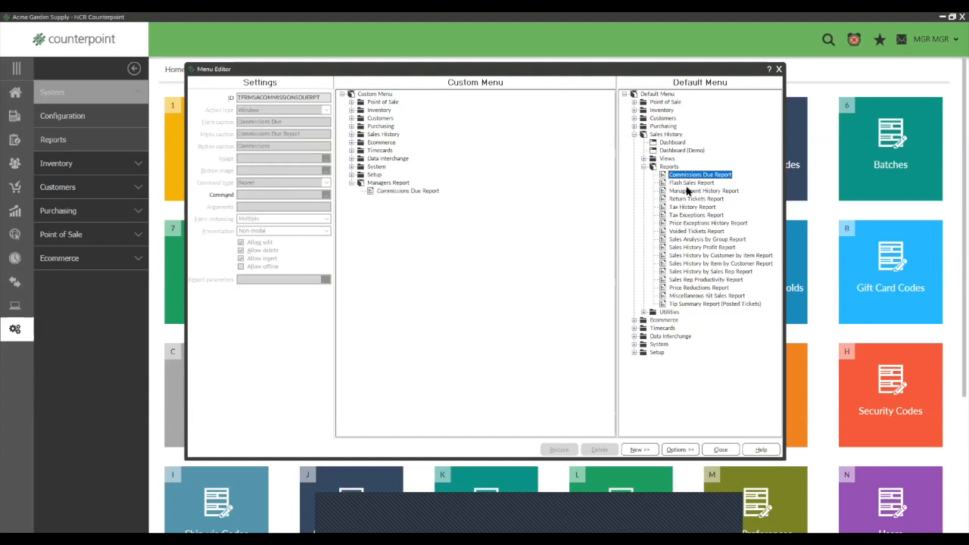
left_click(690, 182)
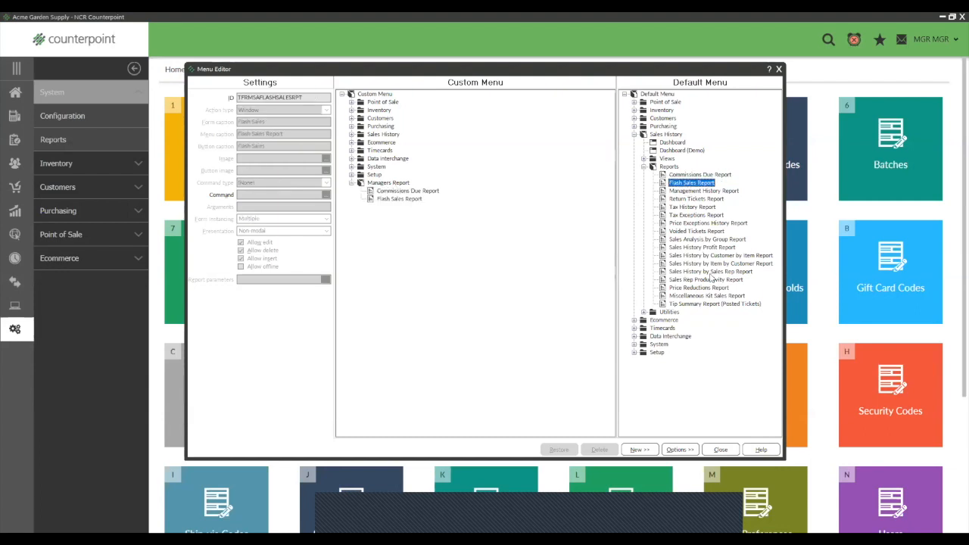
left_click(706, 278)
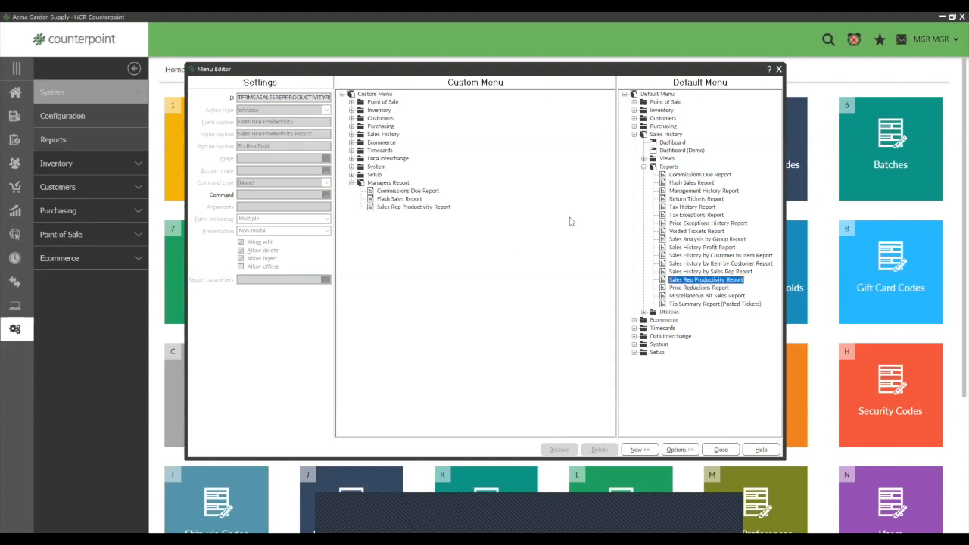
left_click(668, 165)
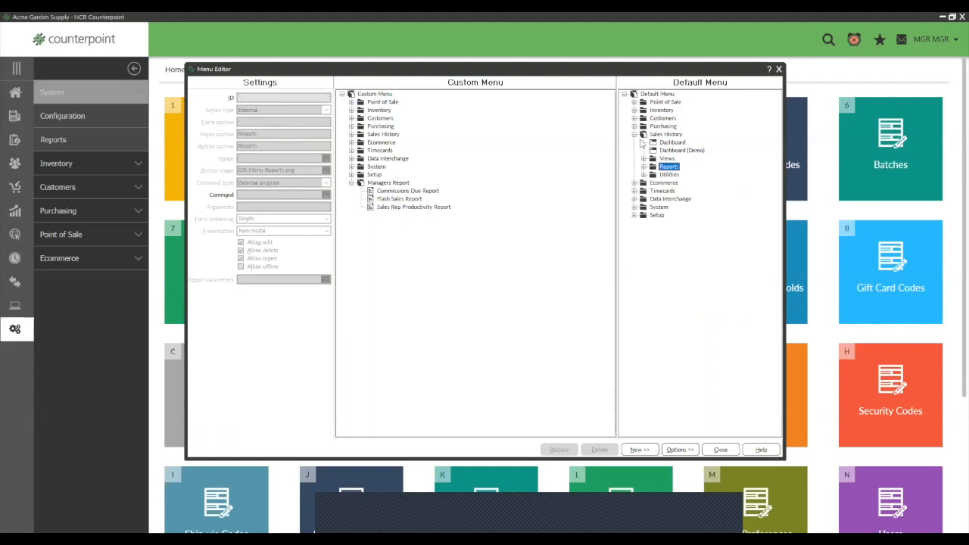
left_click(666, 134)
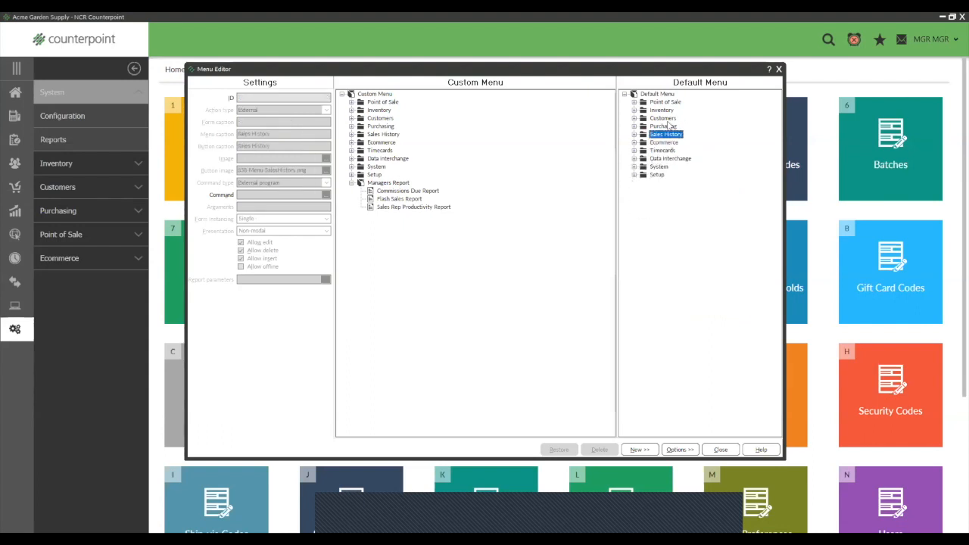
left_click(660, 109)
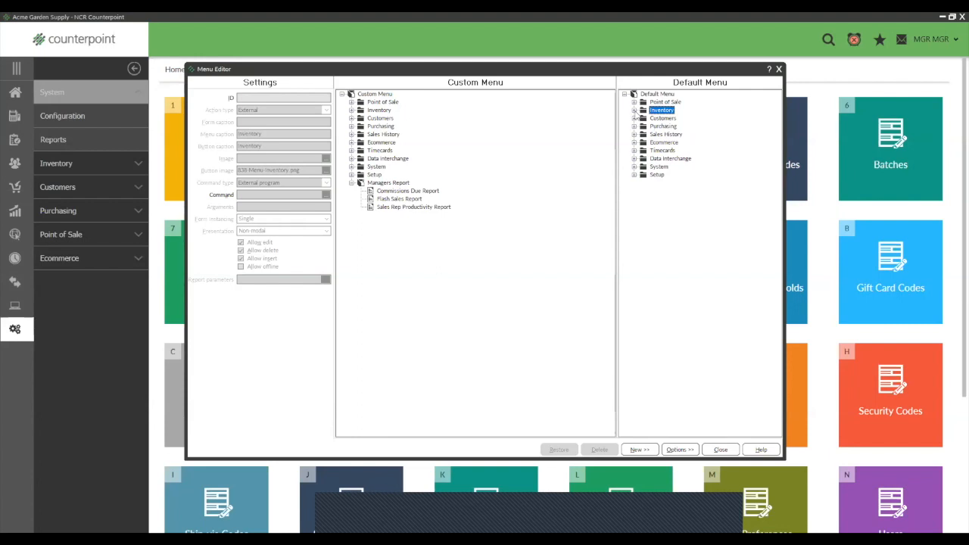
Move Merchandise Analysis Report from Inventory > Reports into Managers Report.
left_click(634, 109)
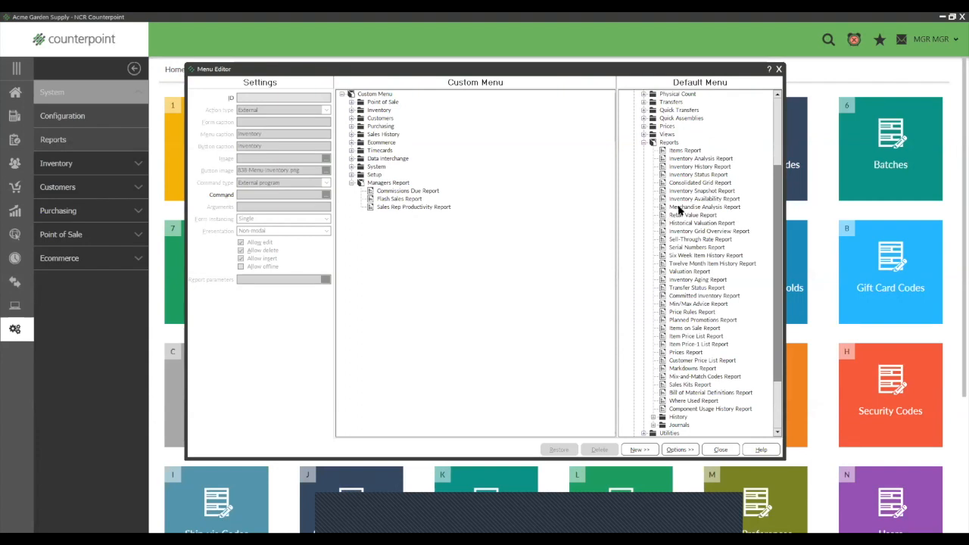
left_click(704, 206)
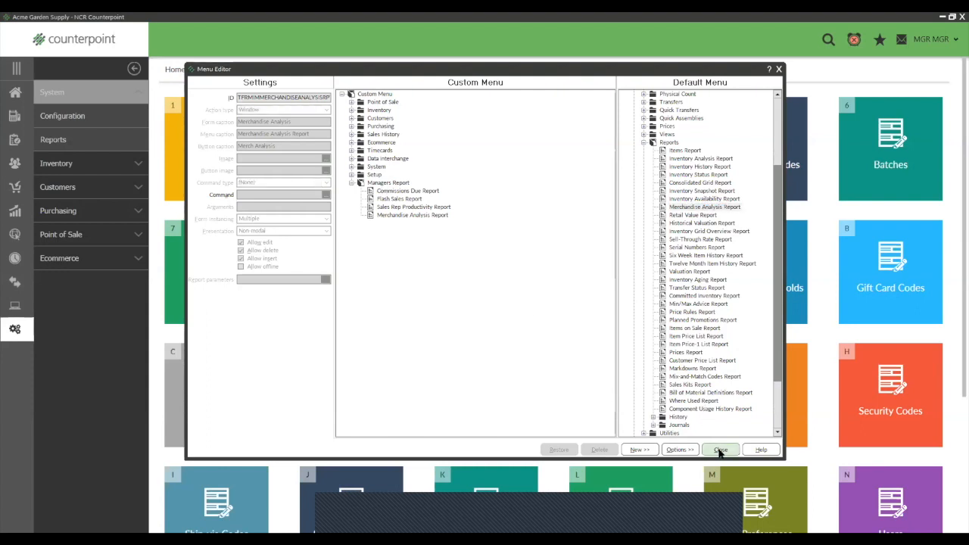
Close the editor to save, then view Managers Report in the main menu with its four report tiles.
left_click(721, 448)
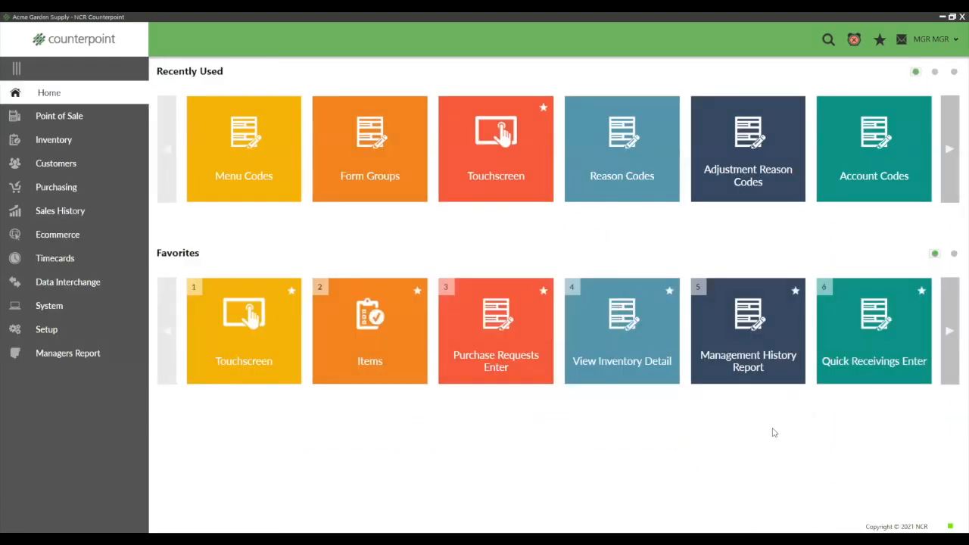
mouse_move(287, 412)
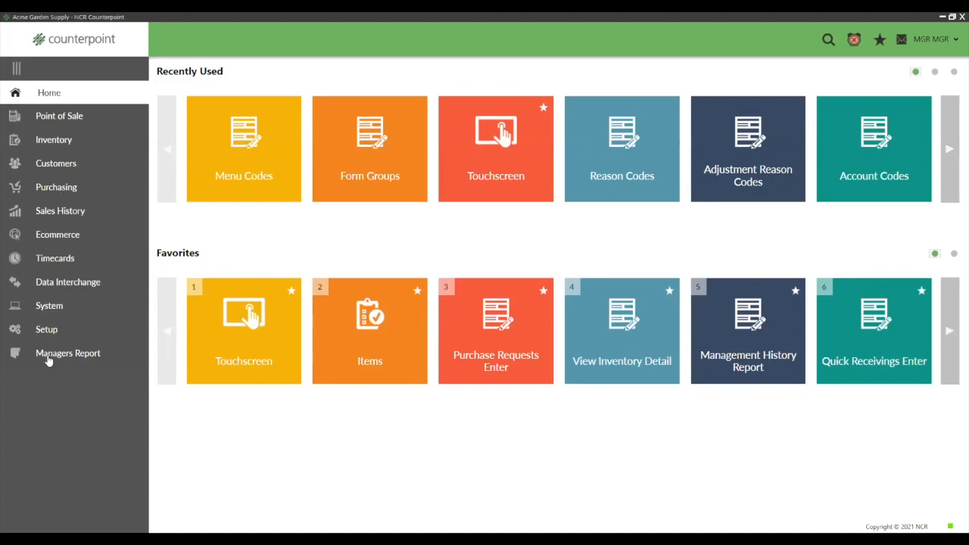
left_click(68, 352)
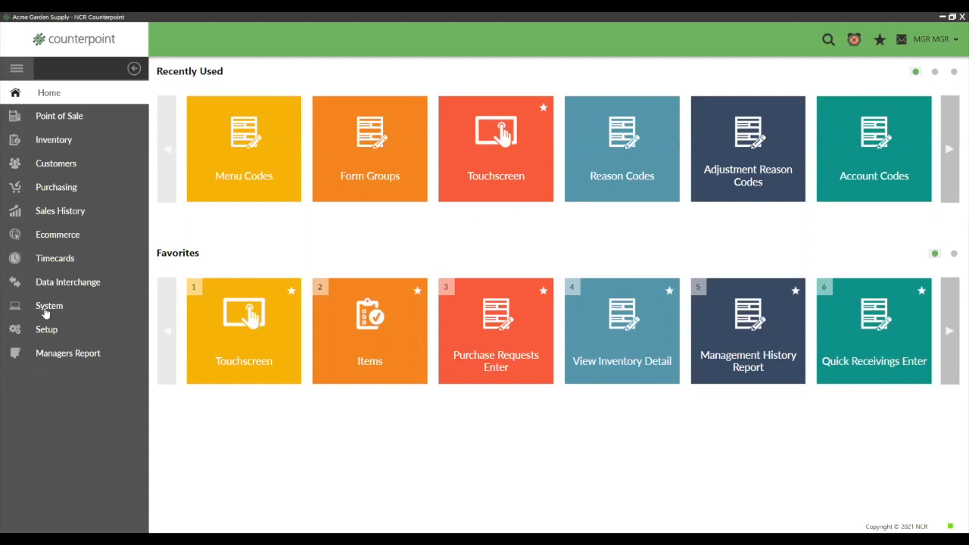
left_click(66, 352)
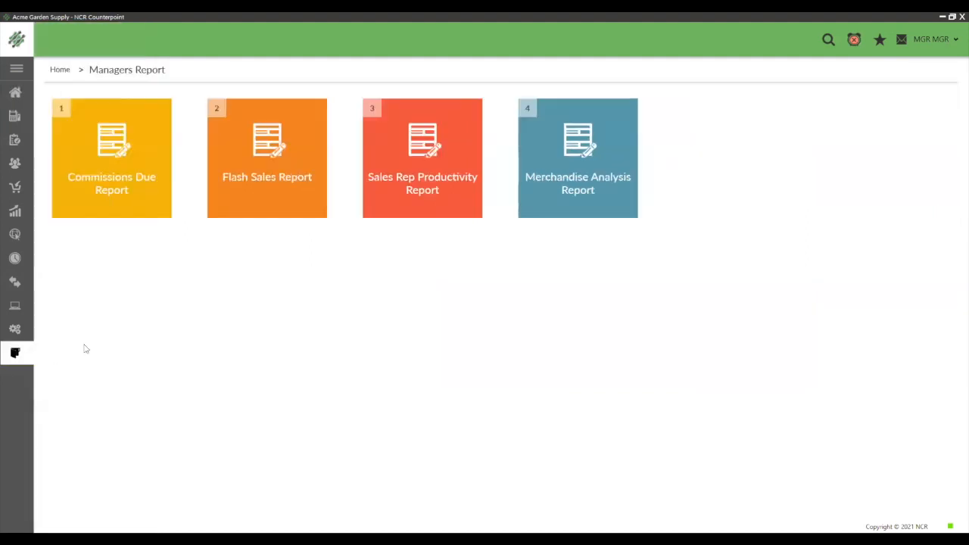
mouse_move(286, 307)
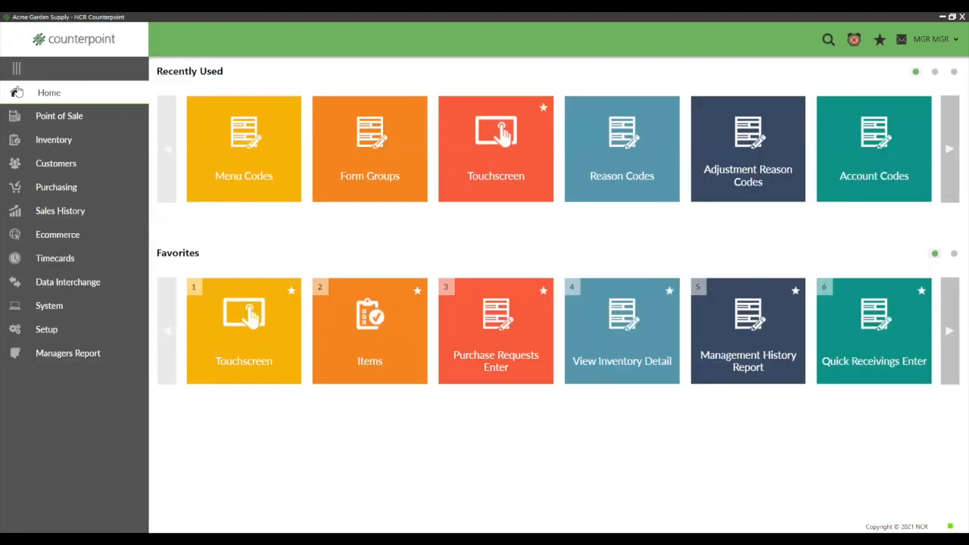
mouse_move(639, 414)
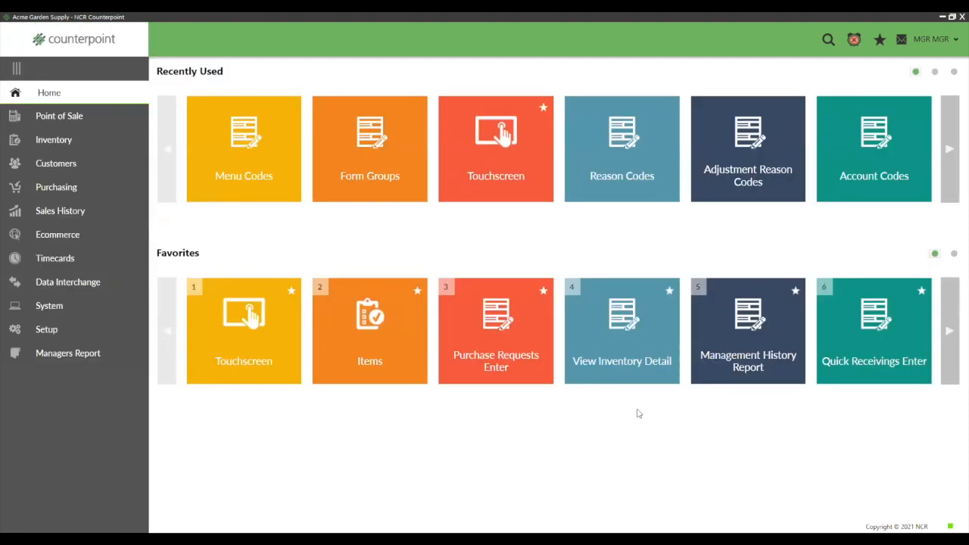